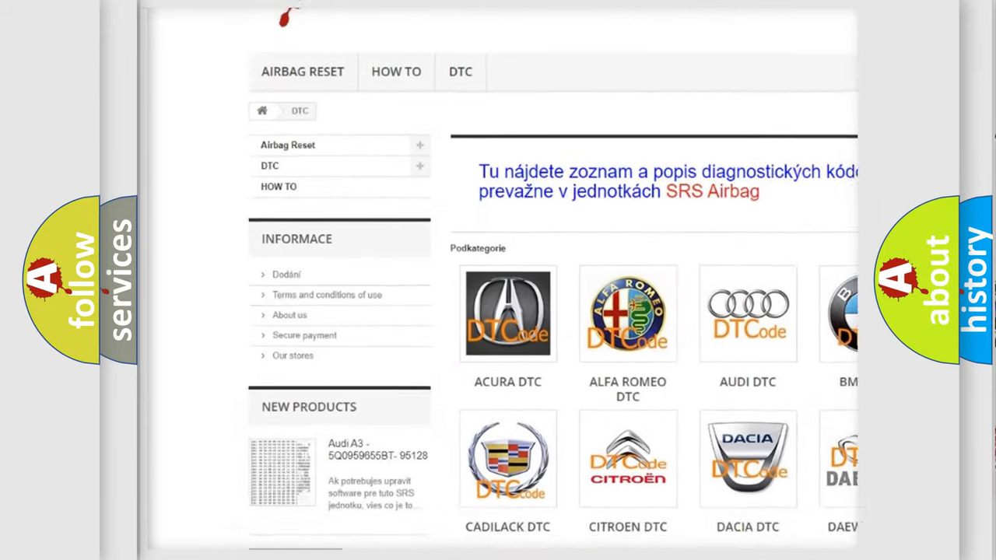
- Open the DAEWOO DTC tile from the brand category grid to list its fault codes
scroll("down", 3)
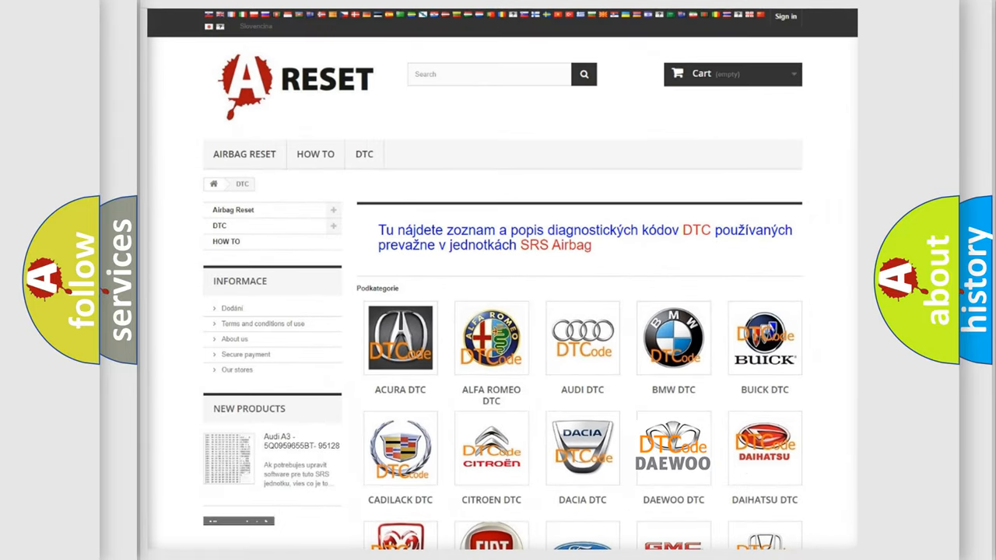
left_click(672, 448)
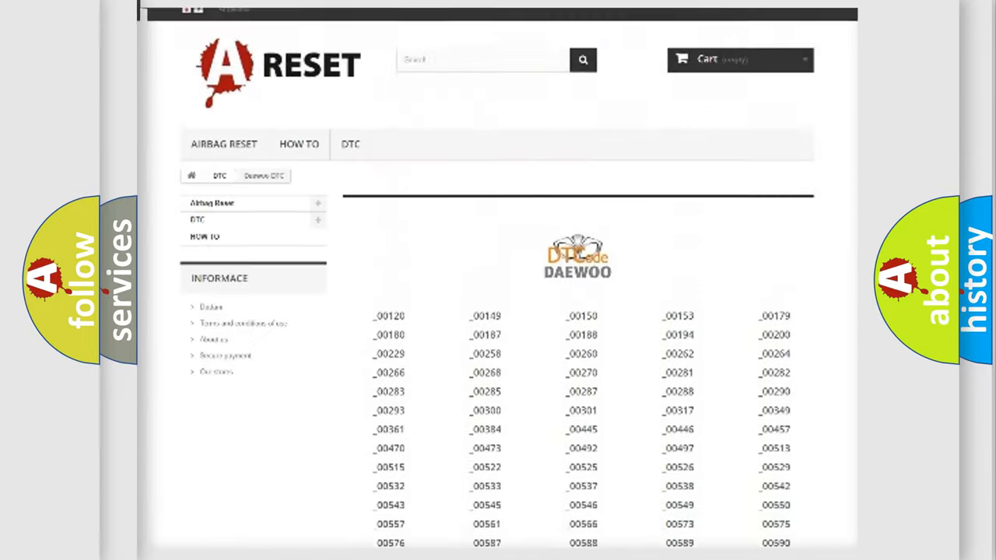